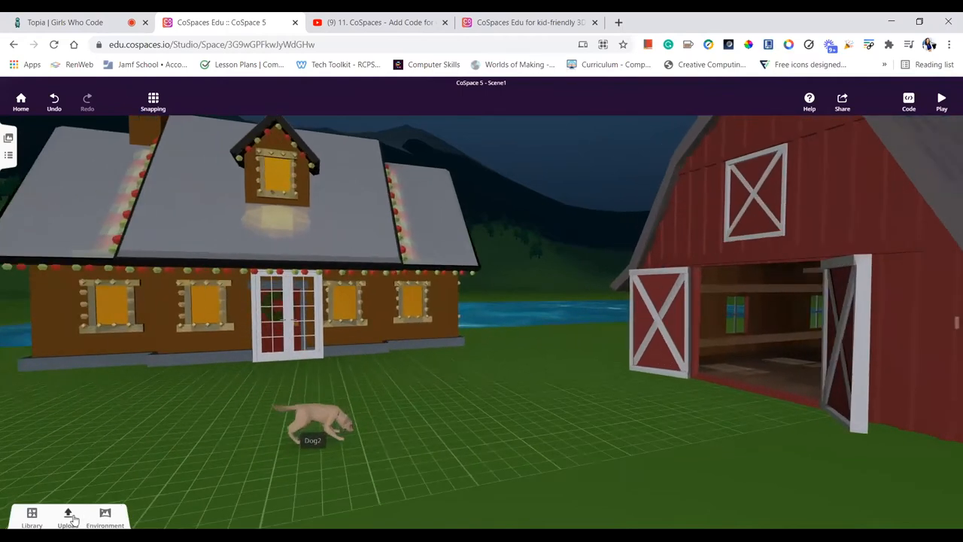
Browse the Library's Animals category to place a small black cat in front of the house
click(32, 518)
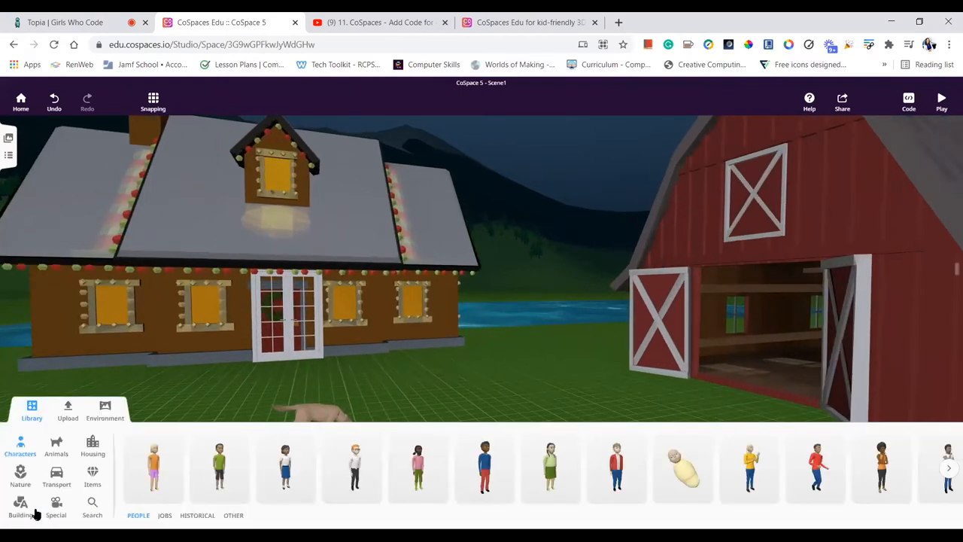
click(57, 449)
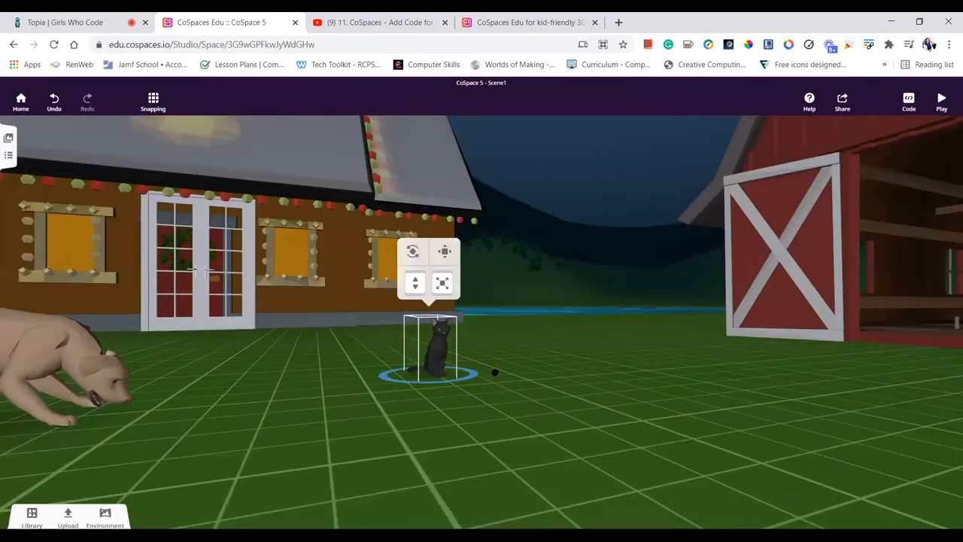
Show the scene's CoBlocks code, where clicking the cat turns it clockwise
click(909, 99)
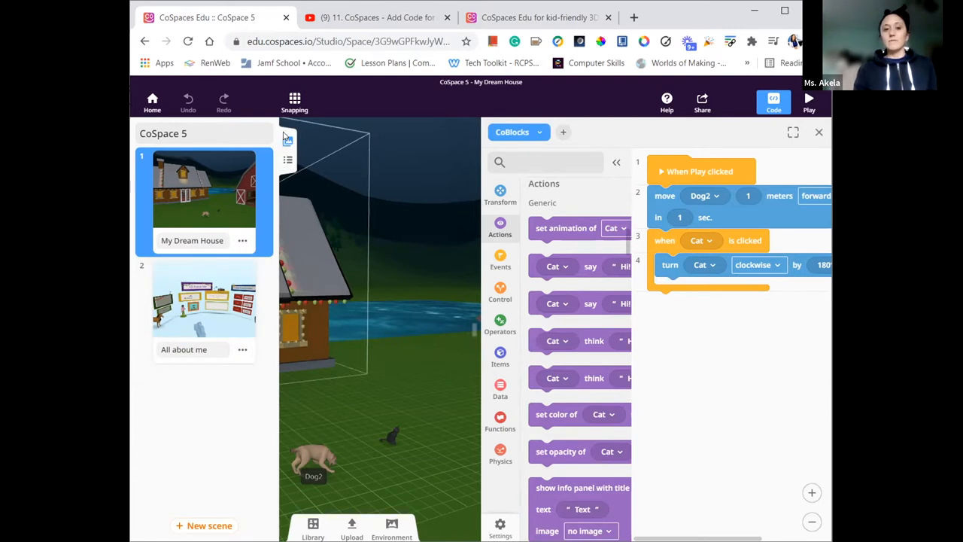
mouse_move(287, 155)
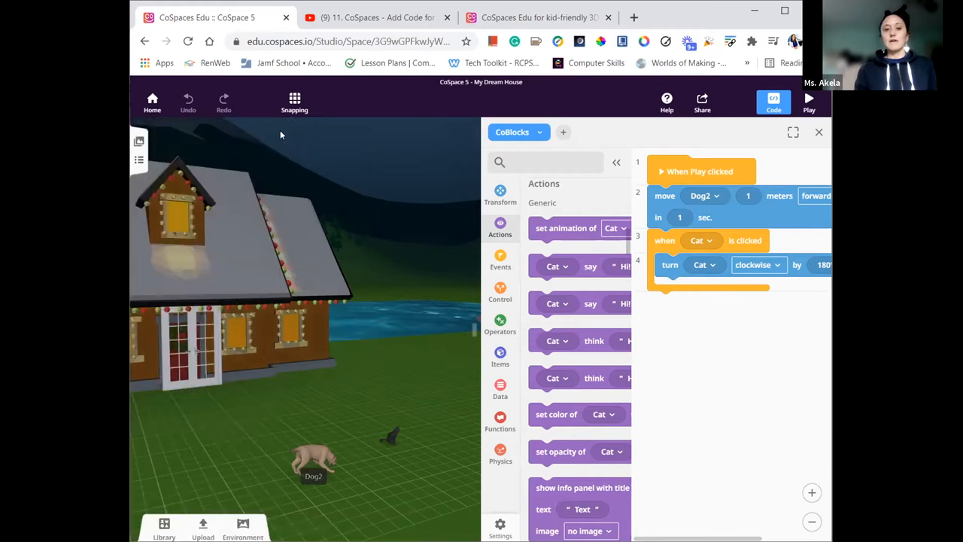
mouse_move(150, 144)
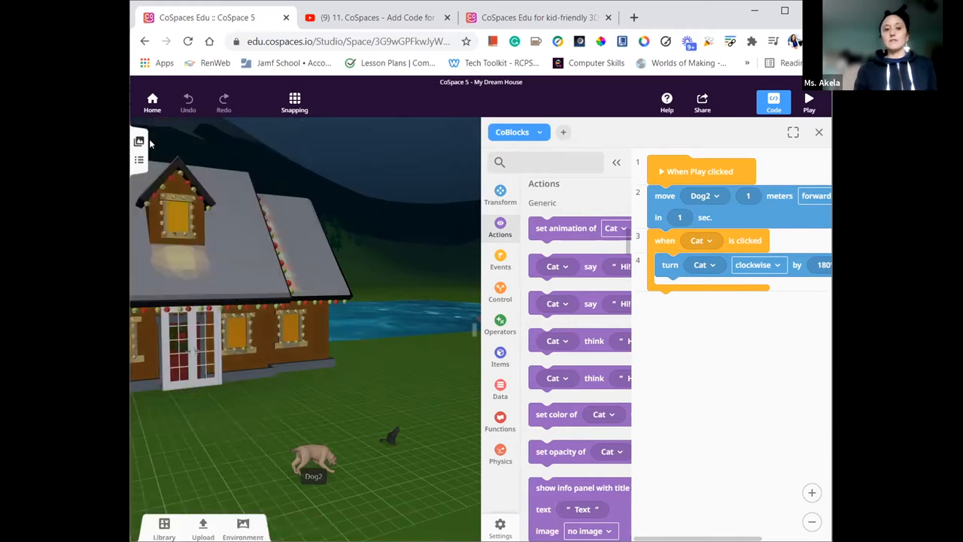
click(138, 141)
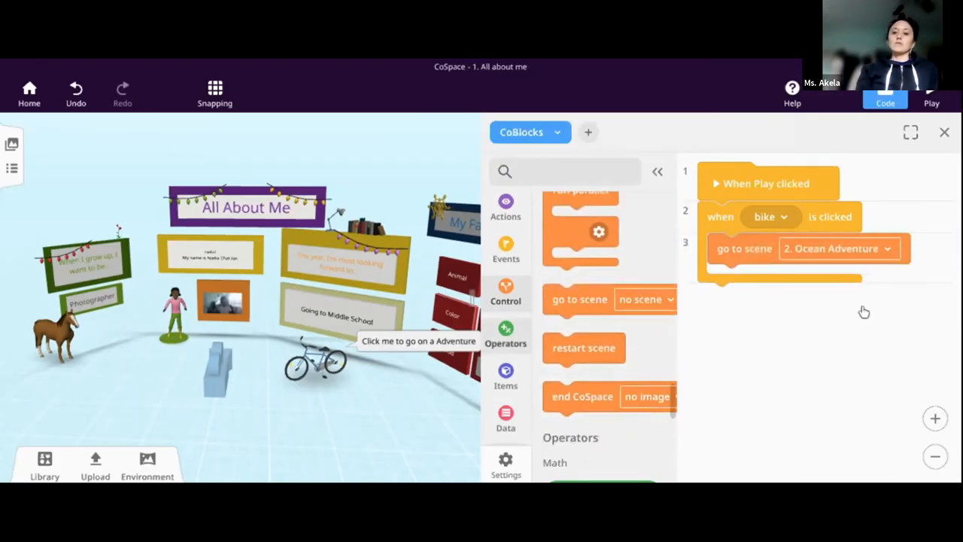
mouse_move(675, 331)
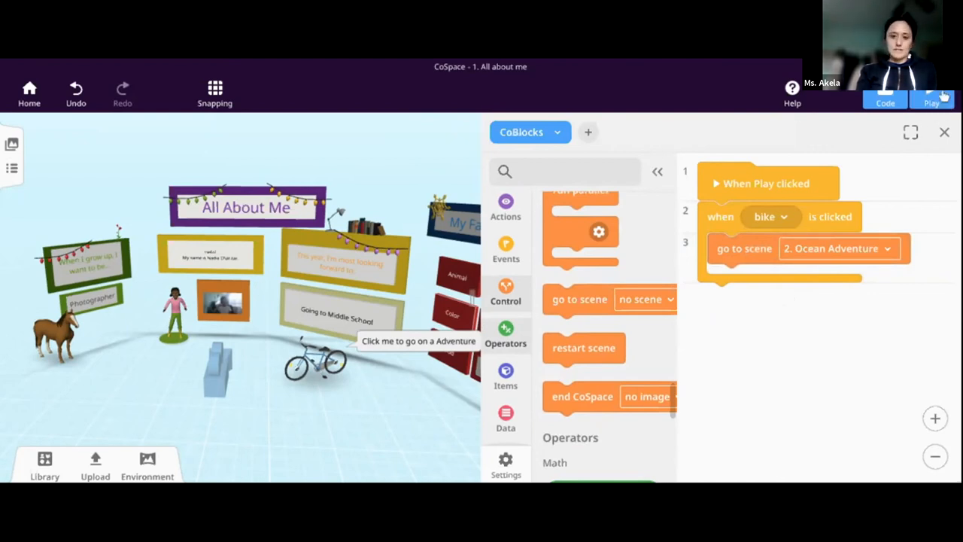
Switch to the Ocean Adventure scene and show the shark's Say speech bubble settings
click(932, 93)
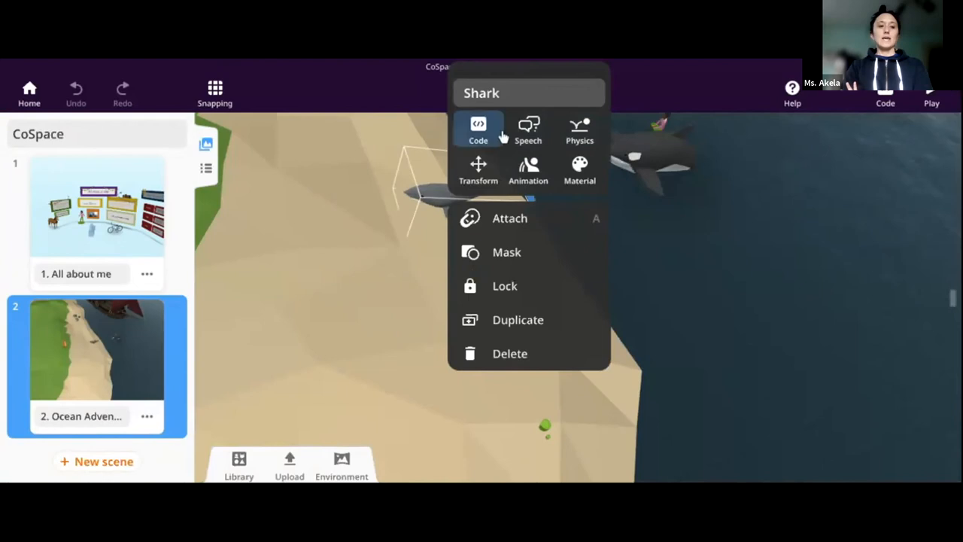
click(529, 129)
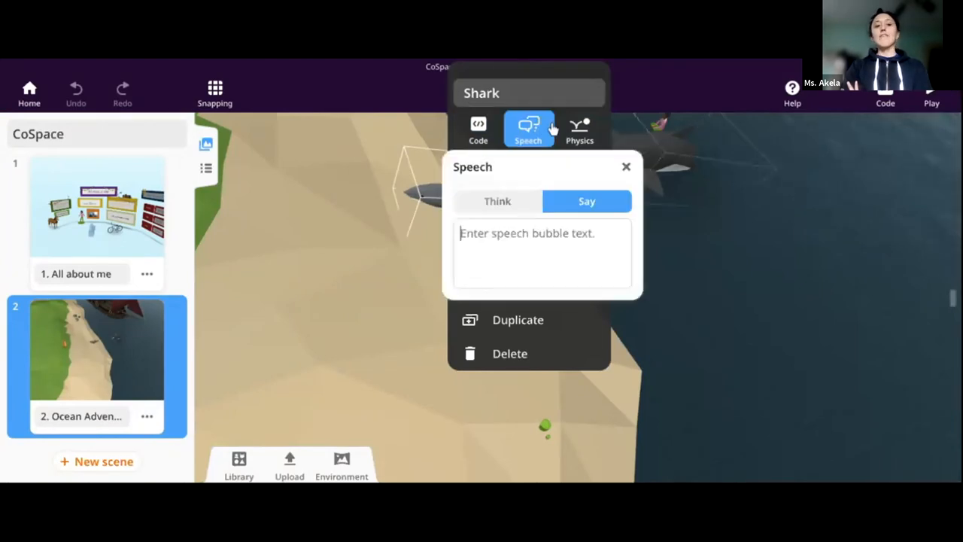